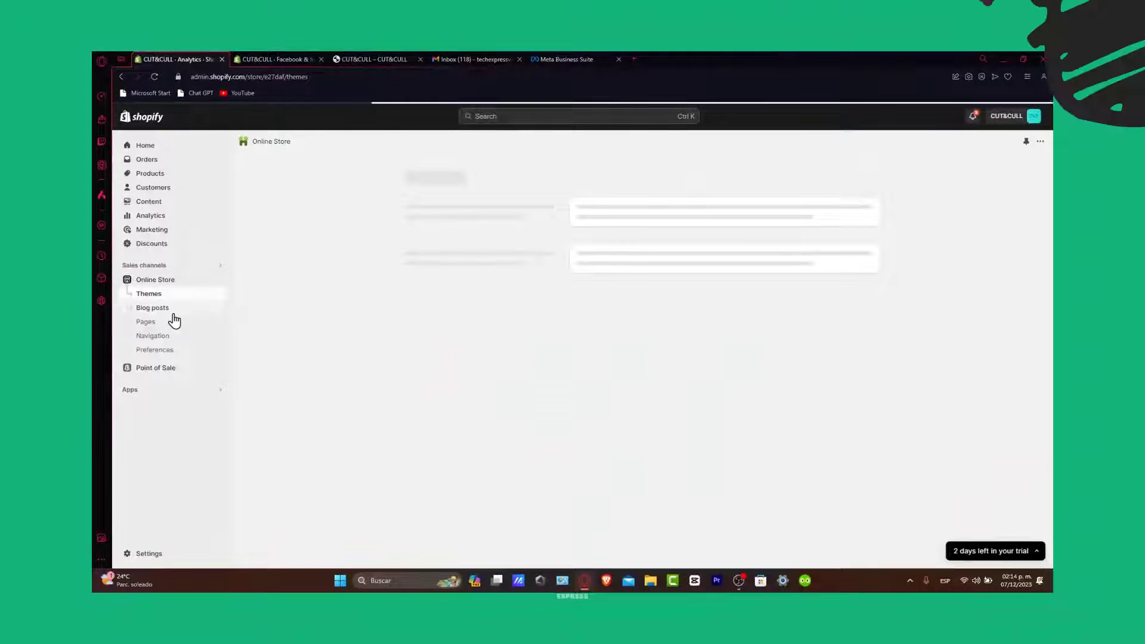
# Answer the Webflow welcome questions and continue into the HireUP job-board site in the designer
pyautogui.click(150, 293)
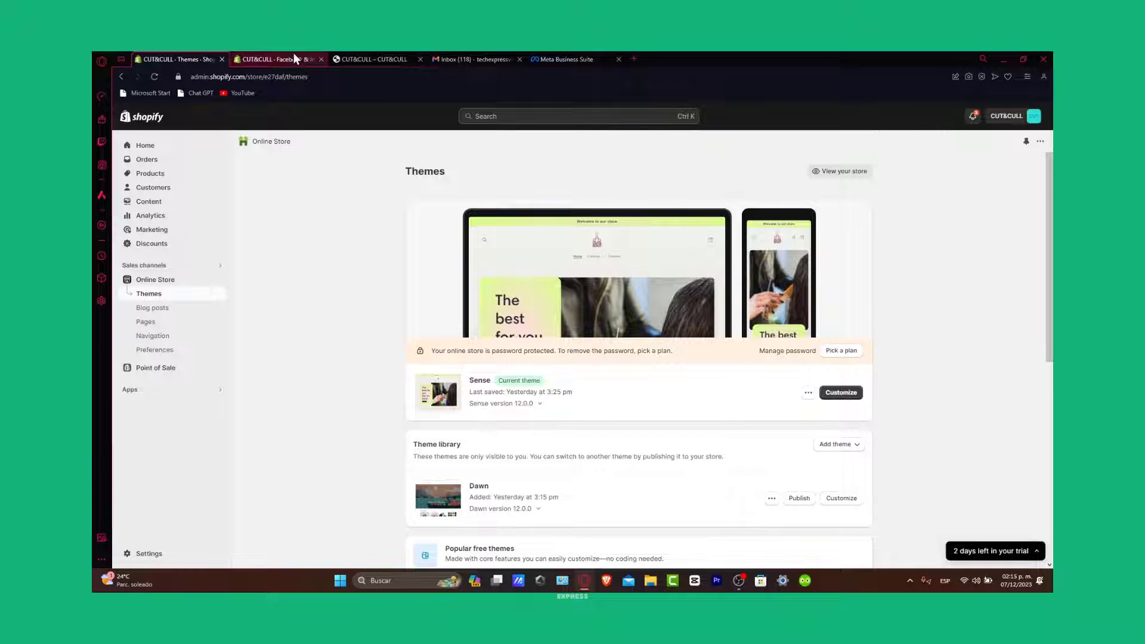
pyautogui.click(376, 59)
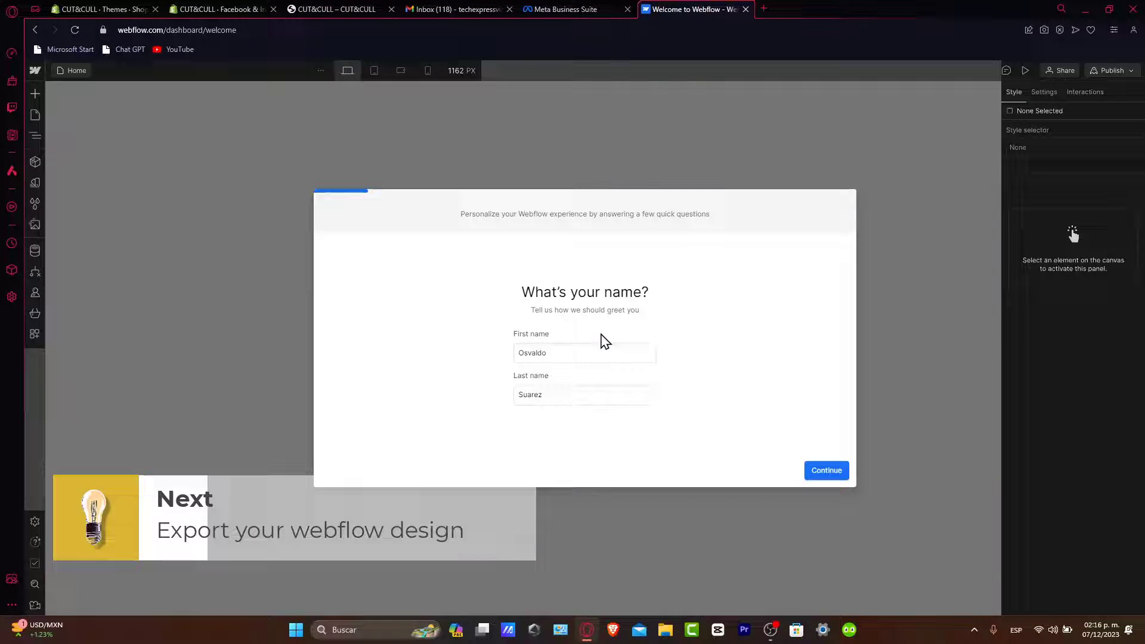
pyautogui.click(827, 471)
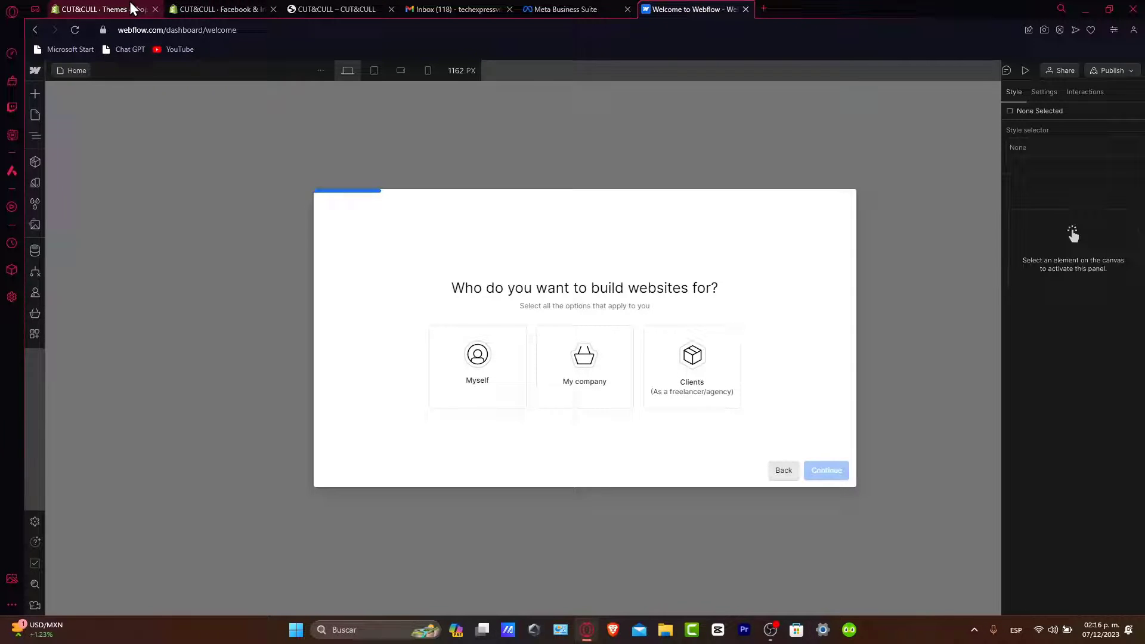
pyautogui.click(87, 9)
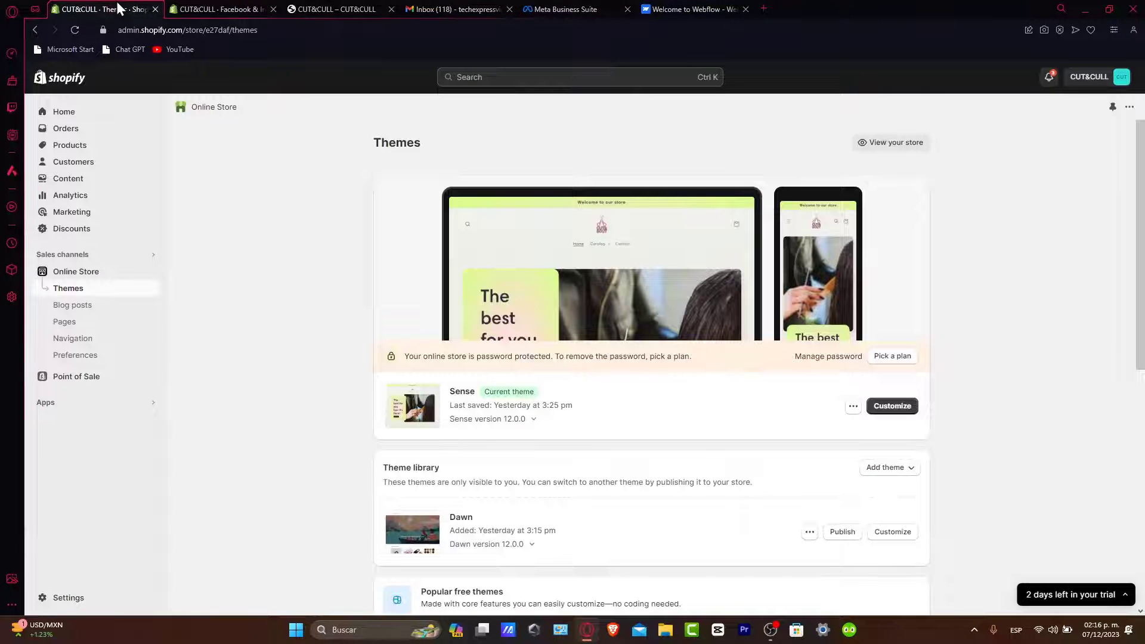
pyautogui.click(690, 9)
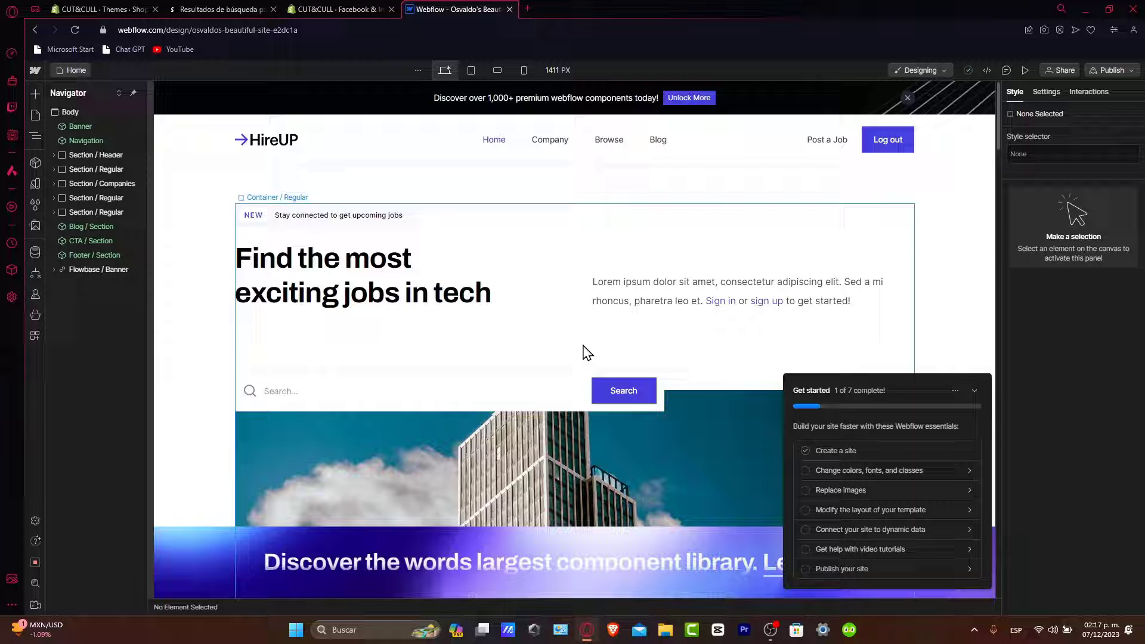
# Bring up the publish destination choices for the HireUP site
pyautogui.scroll(-3)
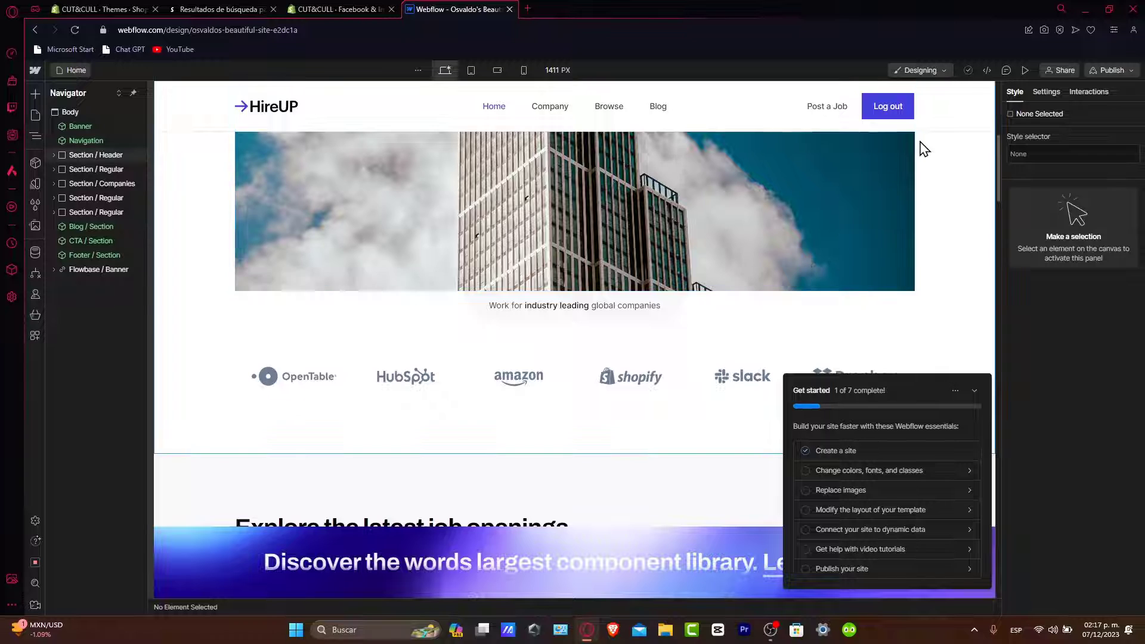
pyautogui.click(1111, 70)
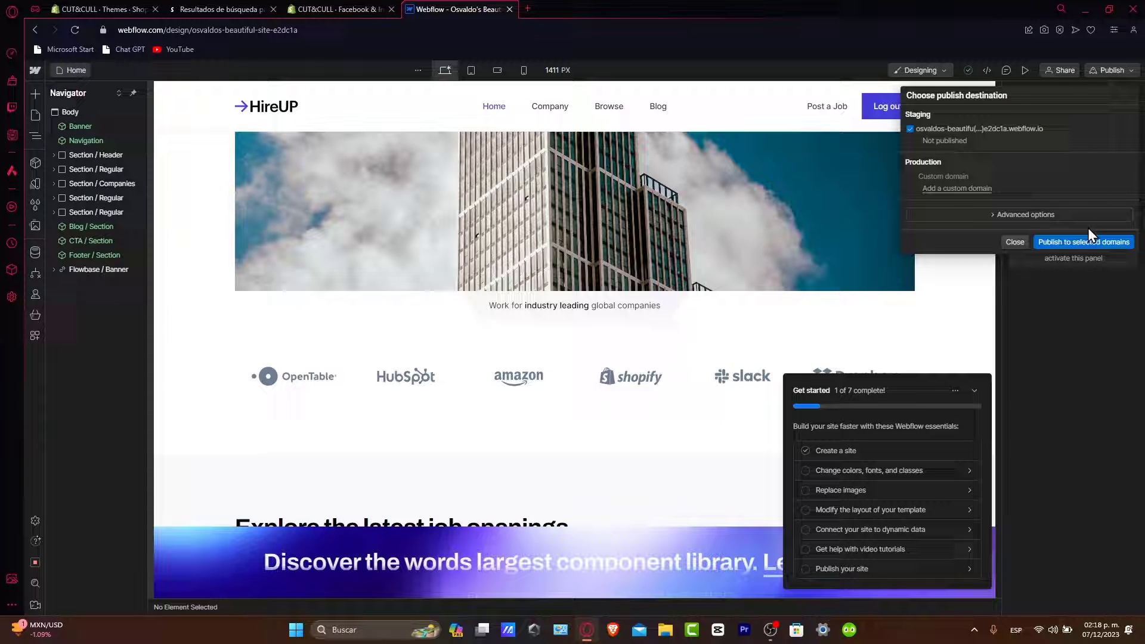
# Publish the HireUP site to its webflow.io staging domain and return to Shopify themes
pyautogui.click(1085, 241)
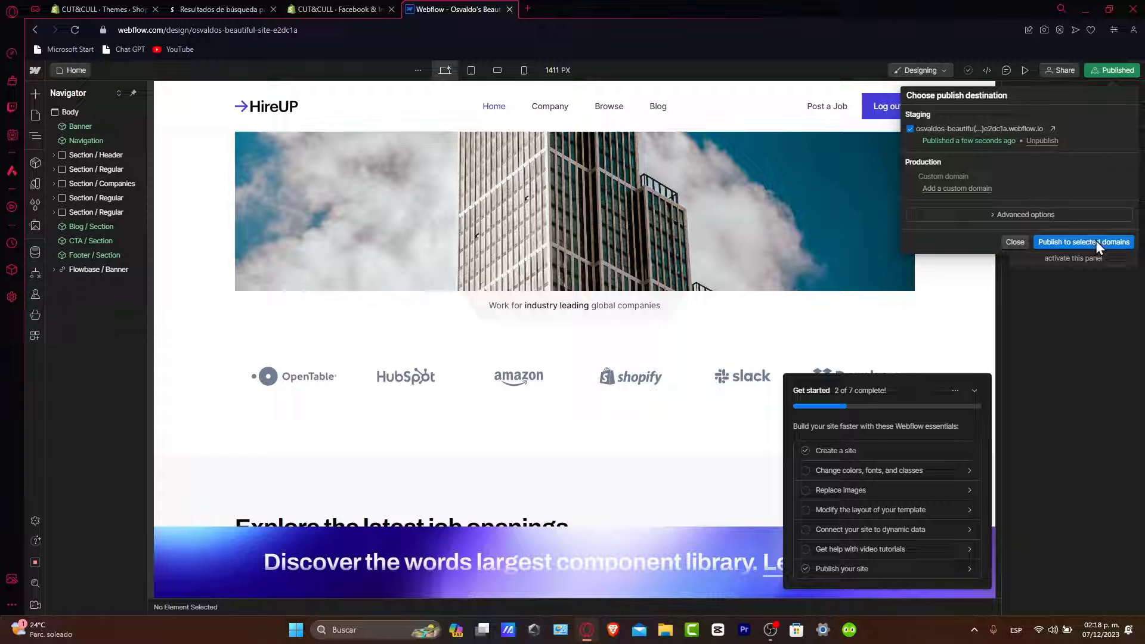
pyautogui.click(1084, 241)
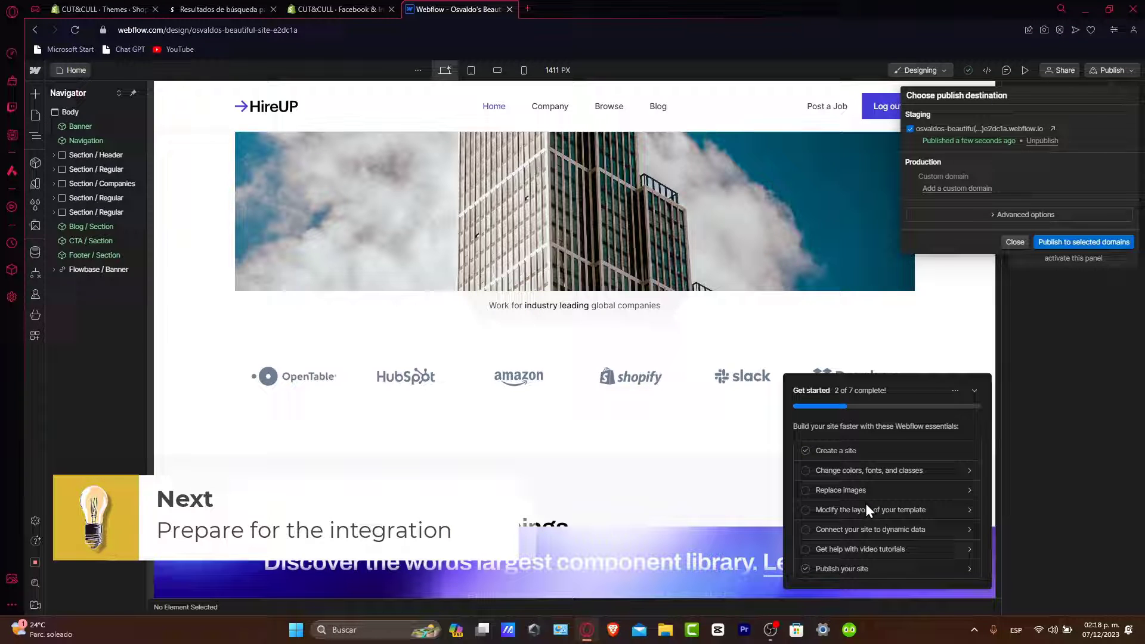
pyautogui.click(98, 9)
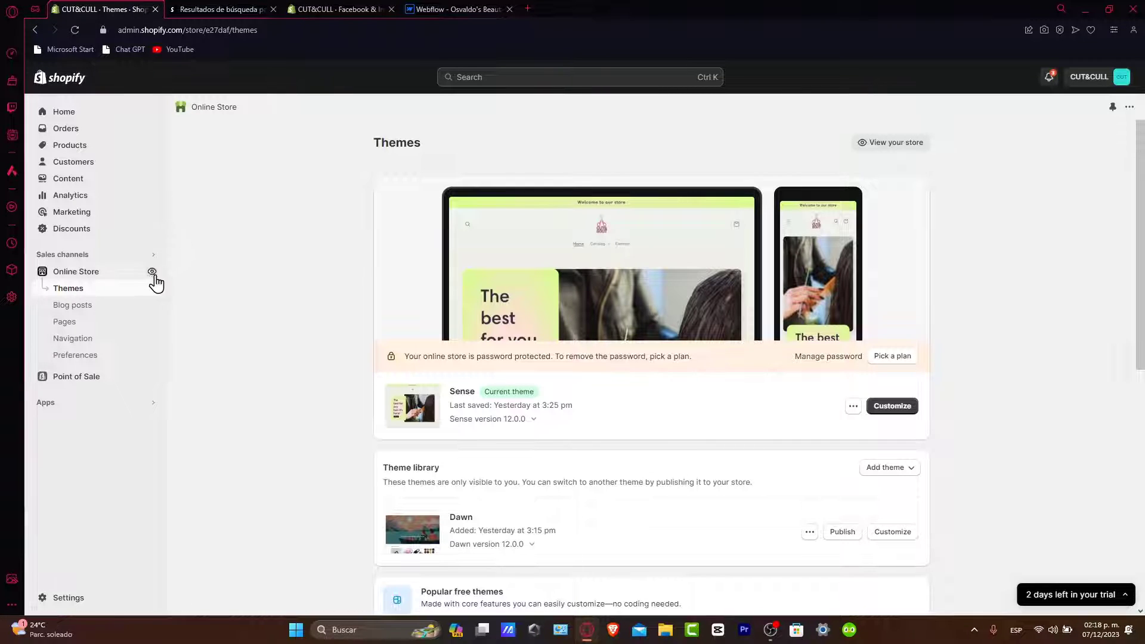
# Allow custom app development in Apps settings and create a custom app named Webflow
pyautogui.click(579, 77)
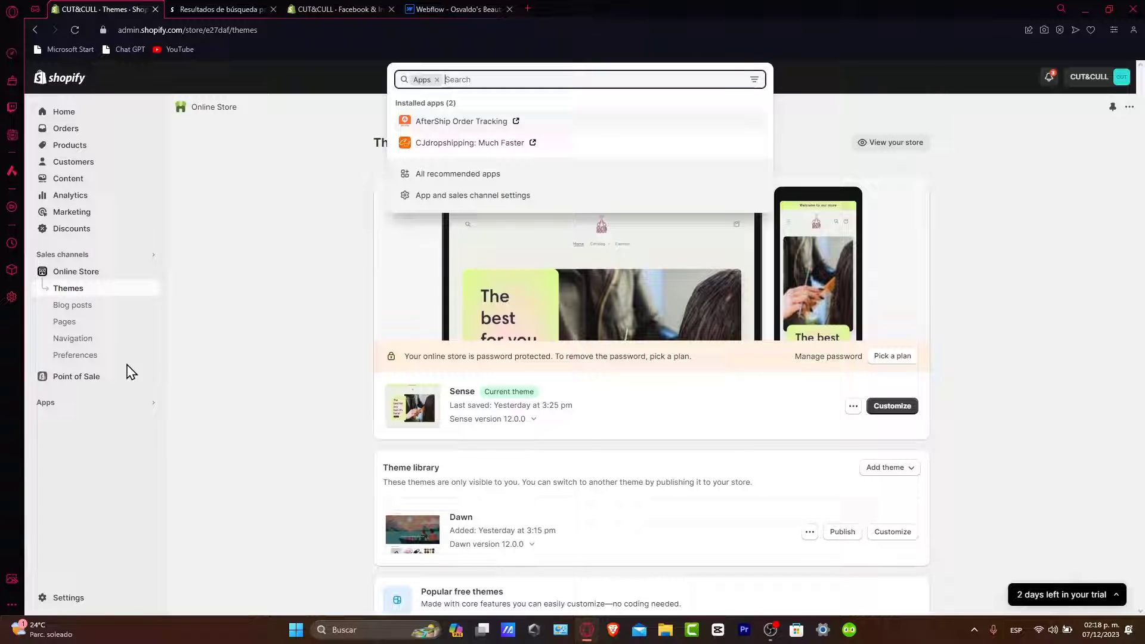
pyautogui.moveTo(473, 195)
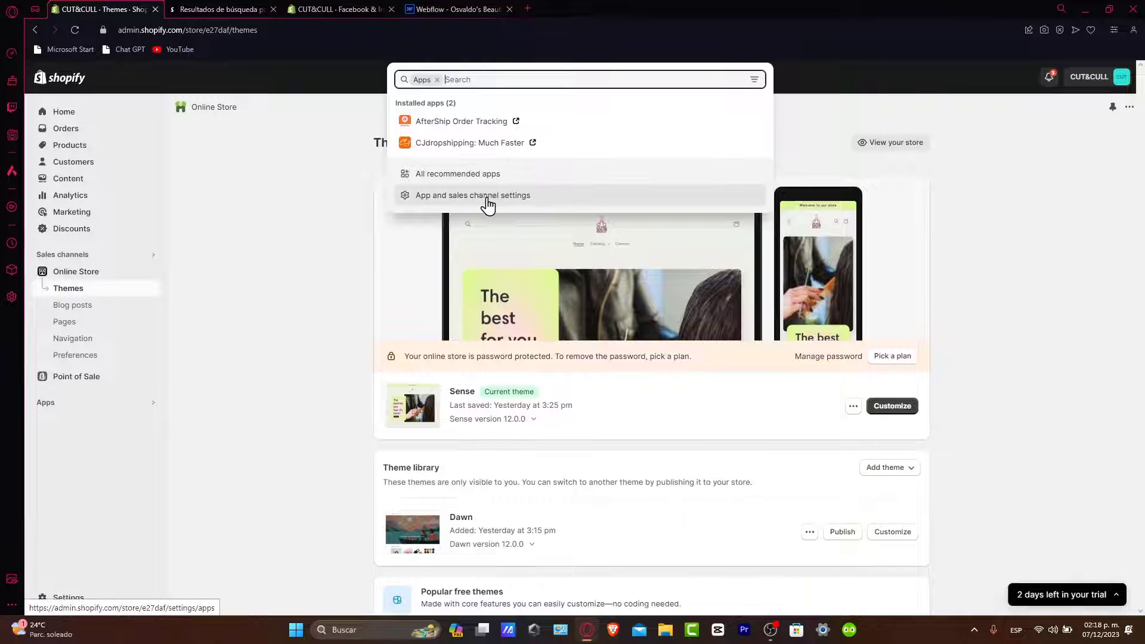
pyautogui.click(473, 195)
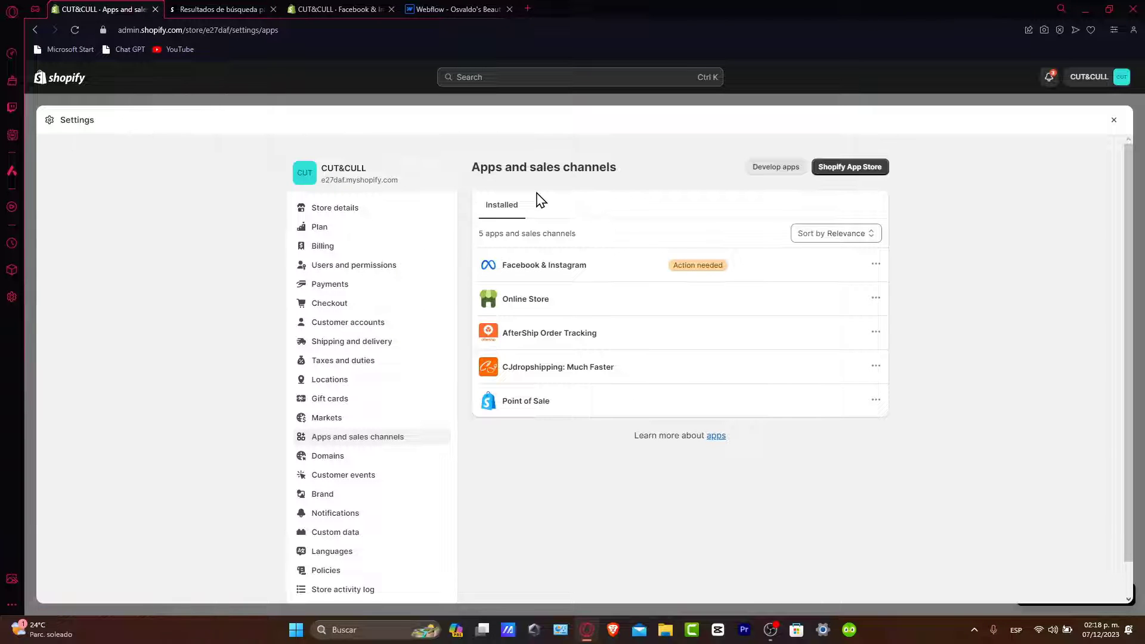
pyautogui.click(775, 166)
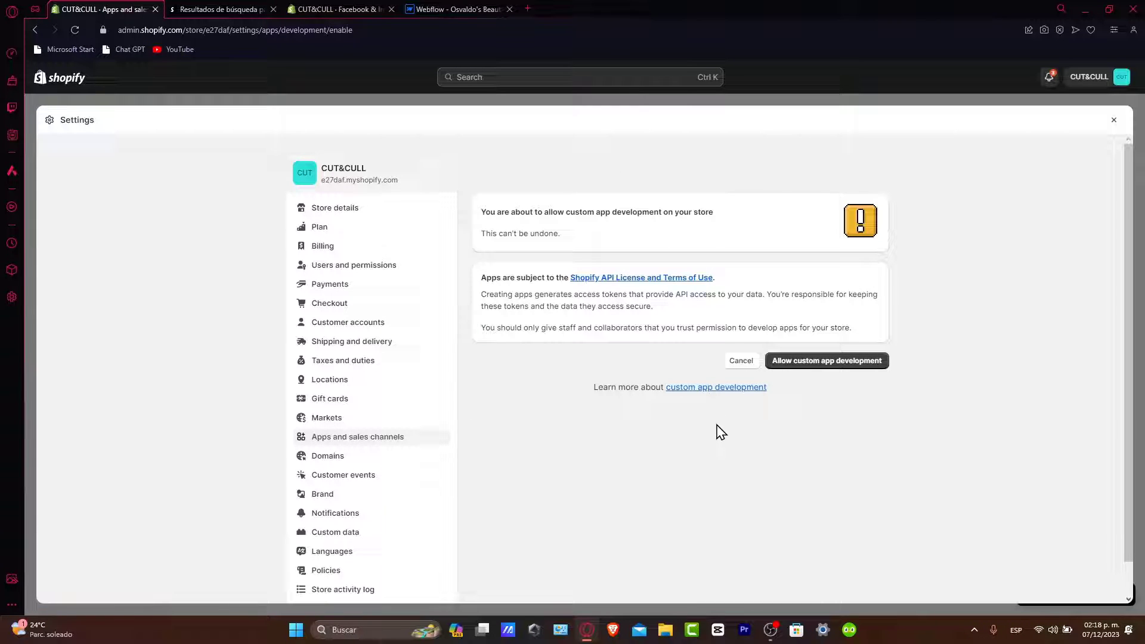
pyautogui.click(826, 361)
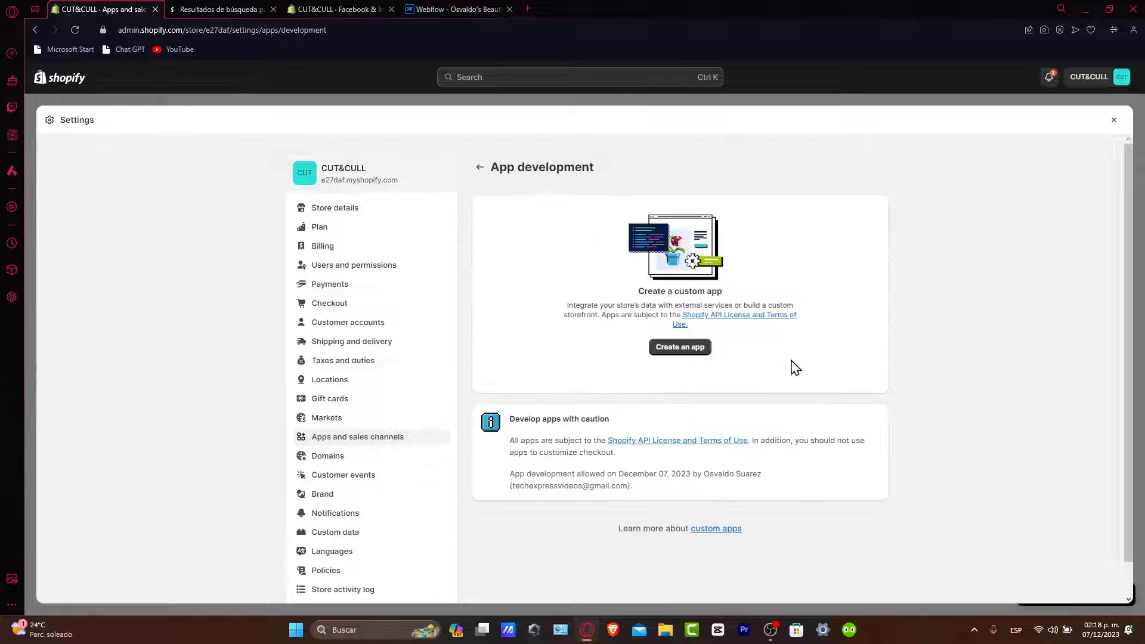
pyautogui.click(677, 346)
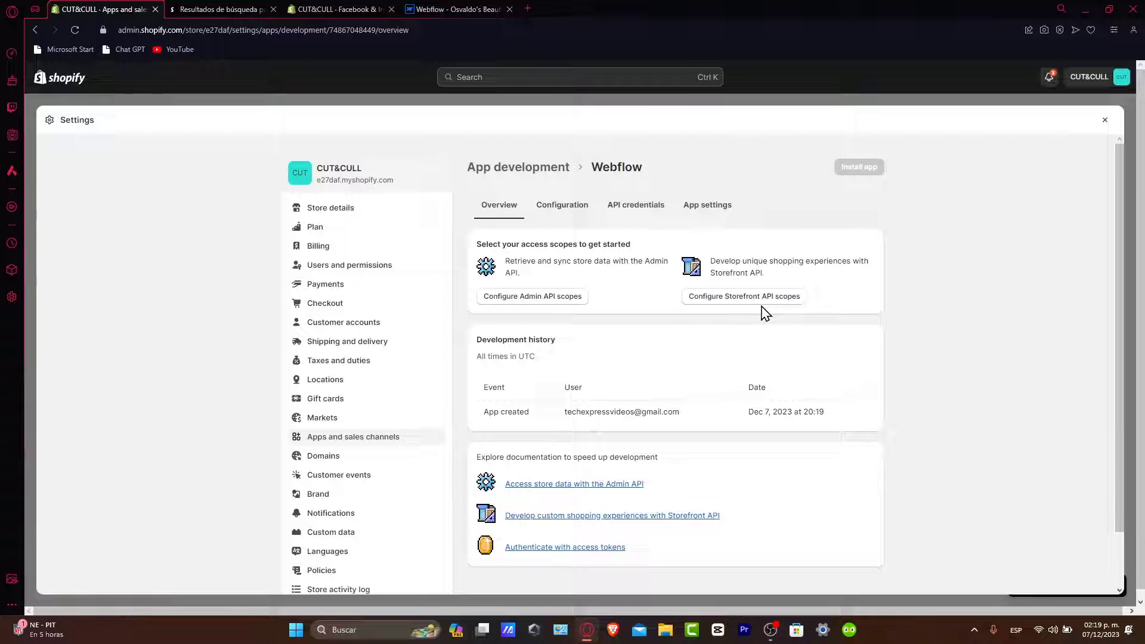
pyautogui.moveTo(992, 177)
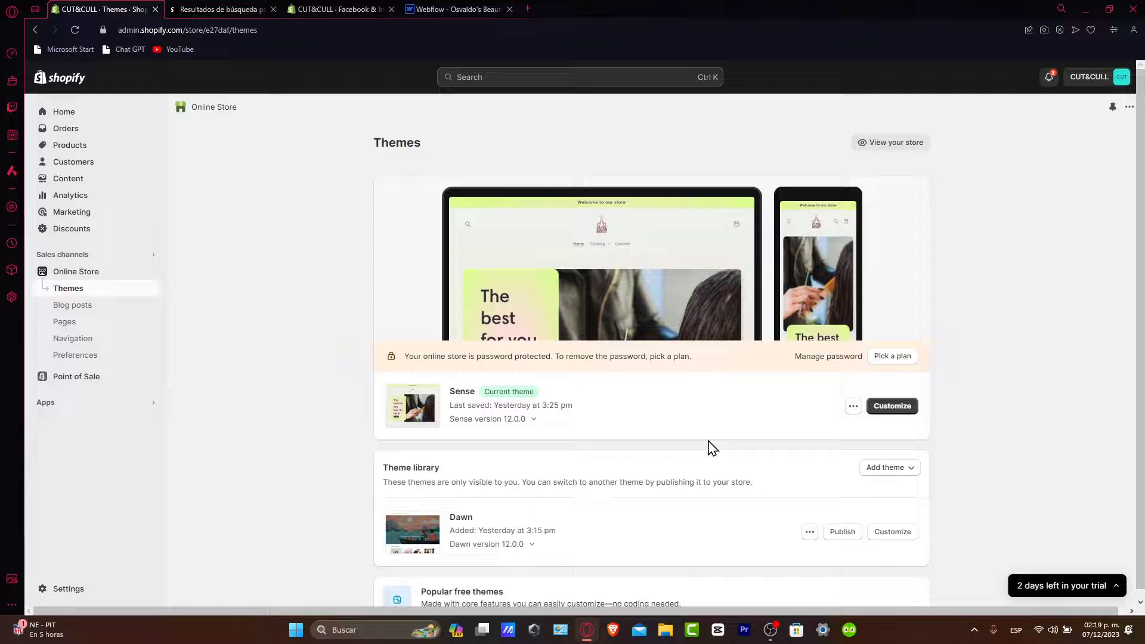
# Start uploading a theme zip file on the Themes page showing Sense current and Dawn in library
pyautogui.click(886, 467)
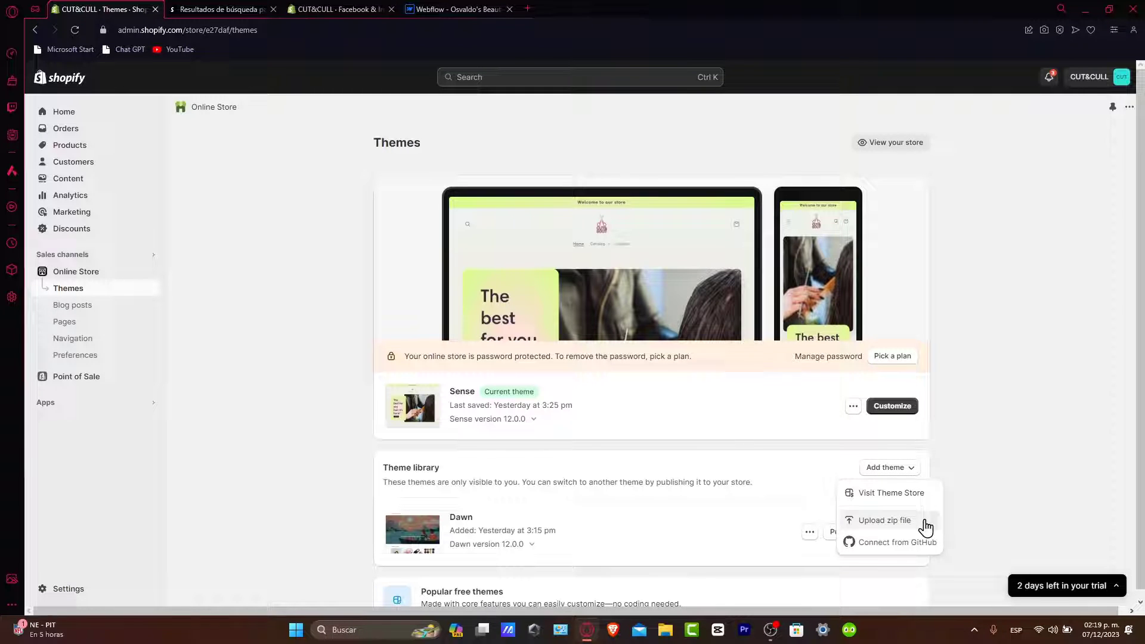
pyautogui.click(884, 520)
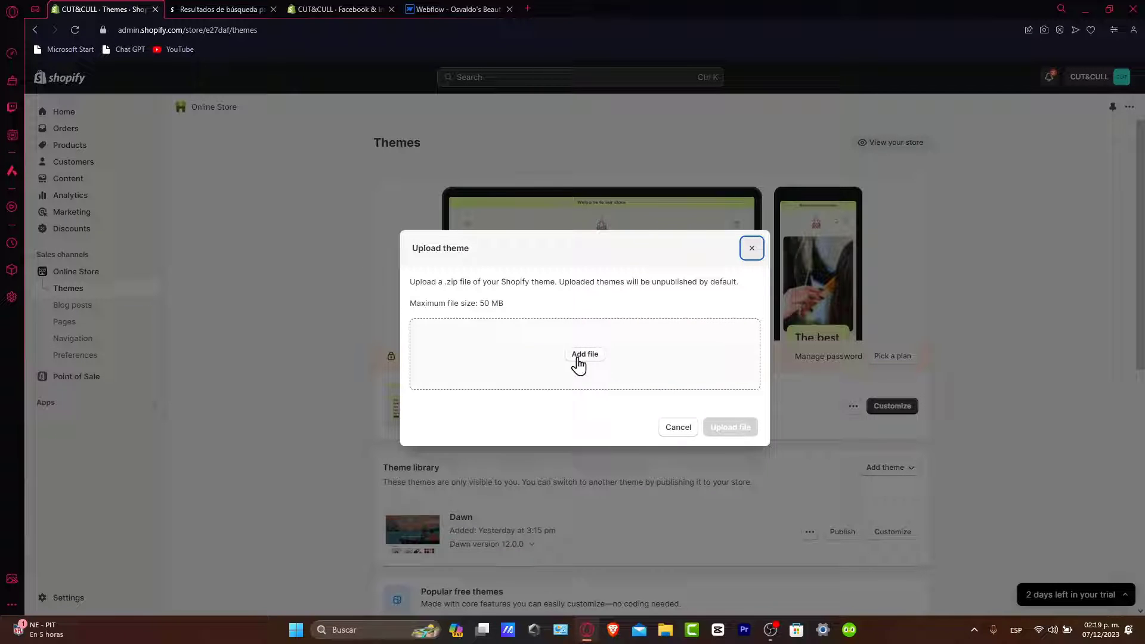
pyautogui.click(458, 9)
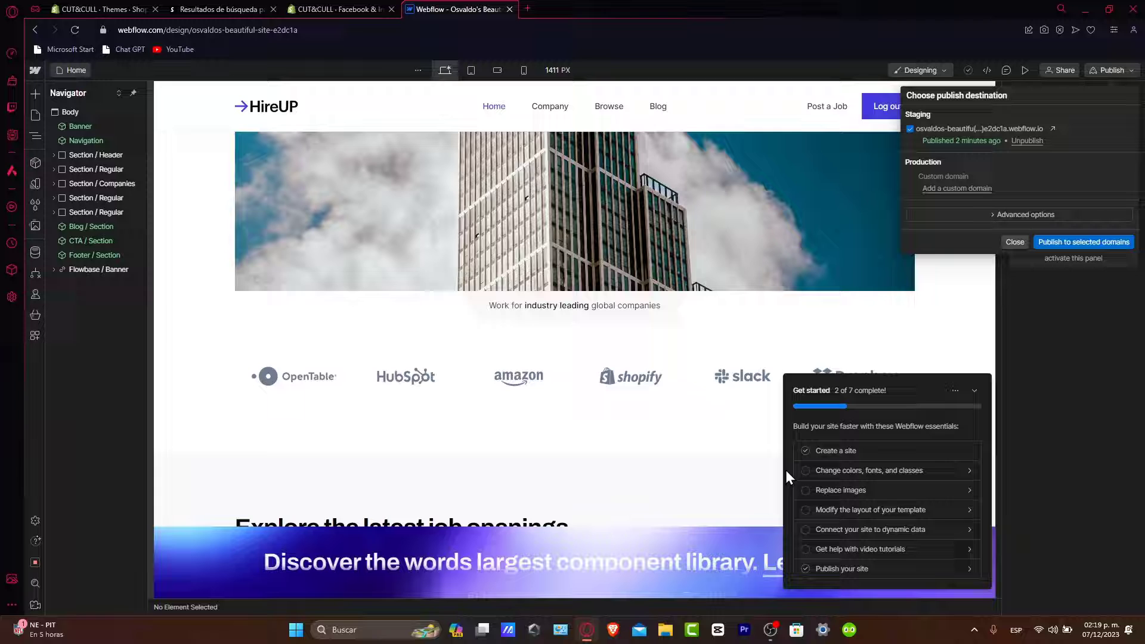
pyautogui.click(223, 9)
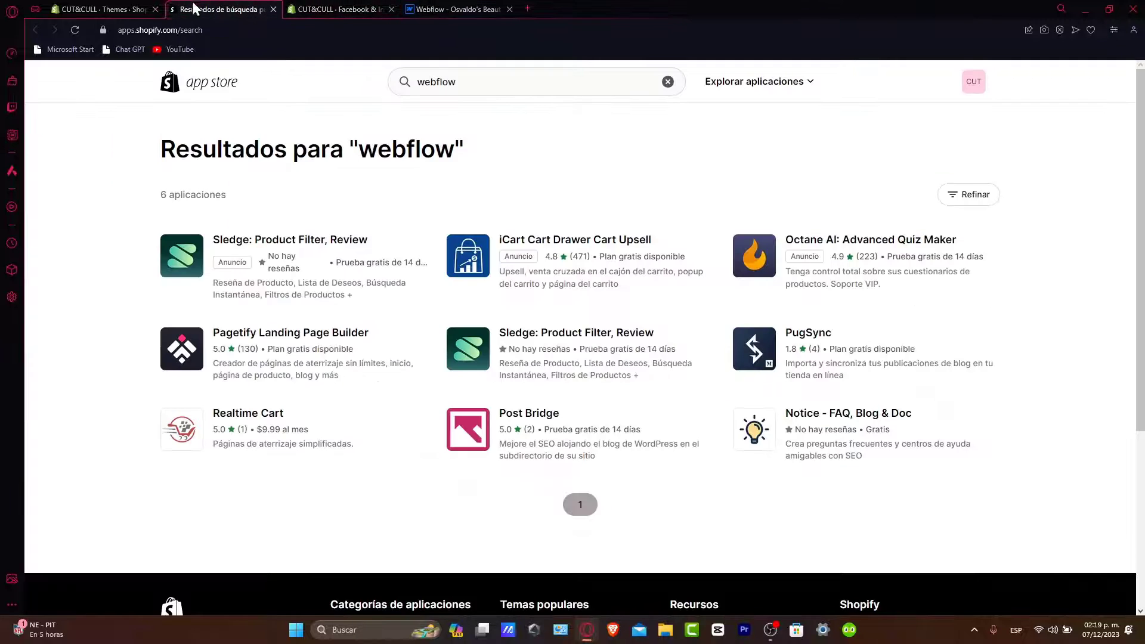
pyautogui.click(102, 8)
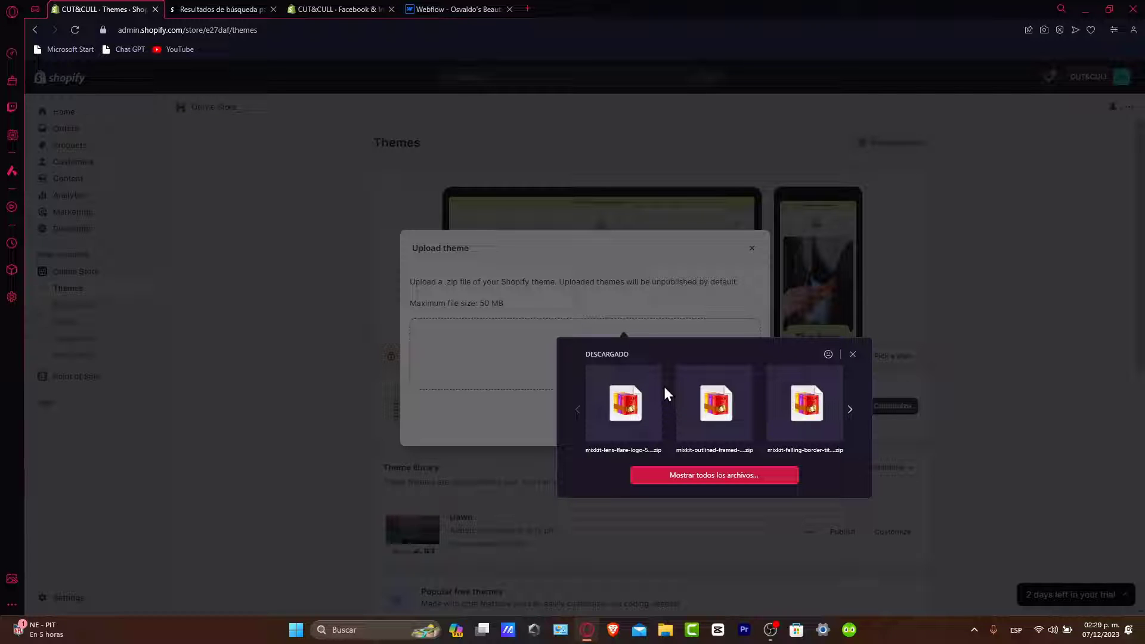
pyautogui.moveTo(618, 333)
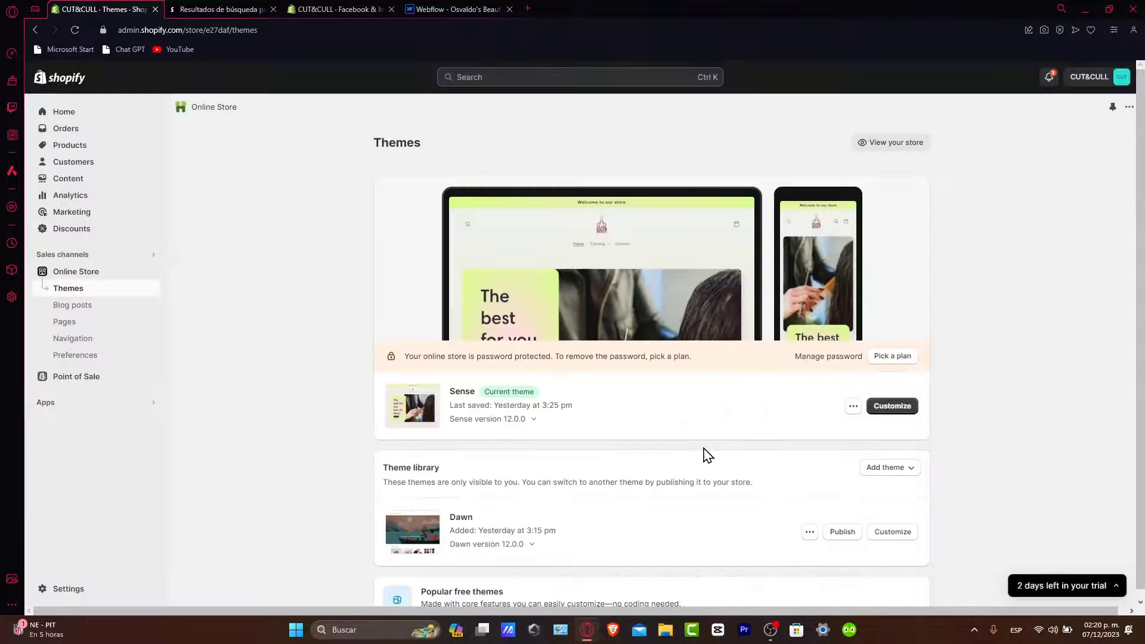
pyautogui.scroll(-3)
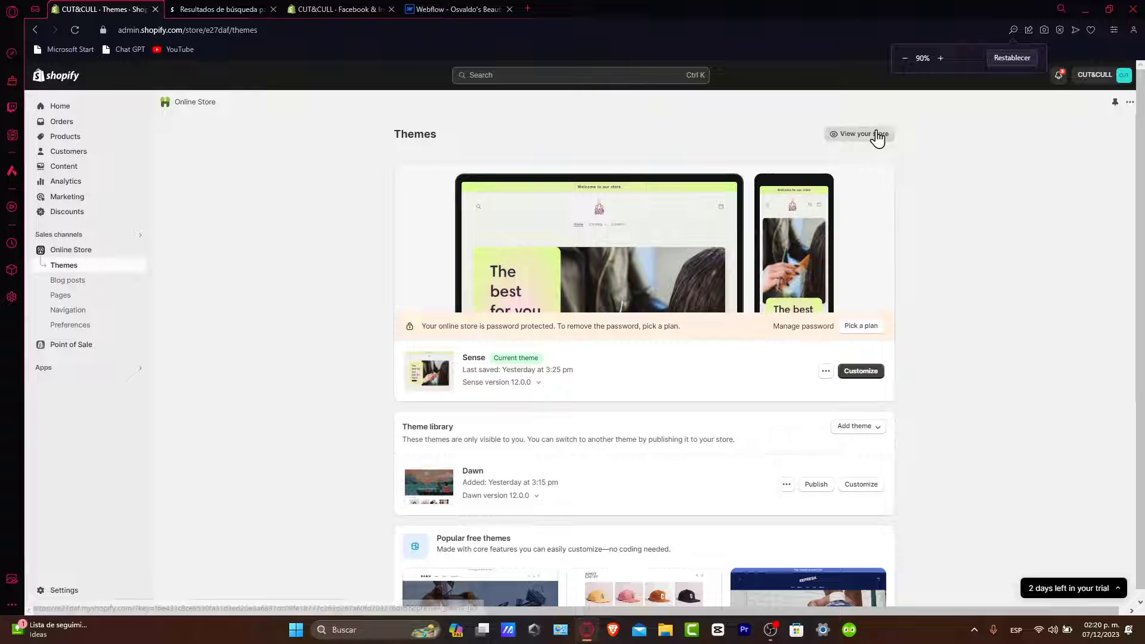
# View the live CUT&CULL storefront and review its featured hair products and email signup
pyautogui.click(860, 134)
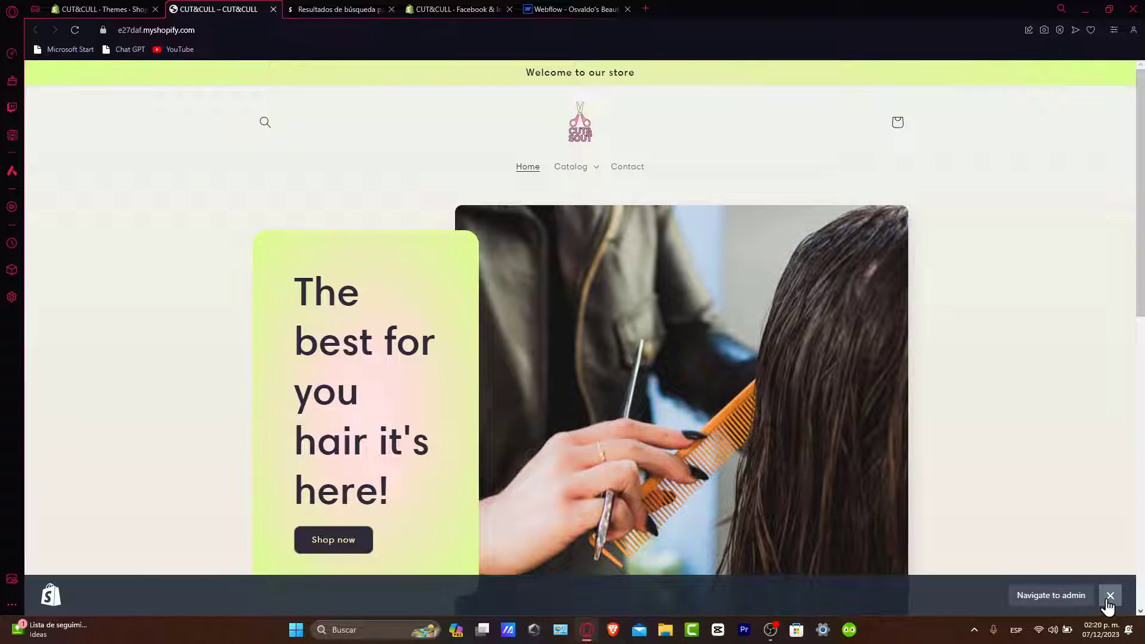
pyautogui.scroll(-3)
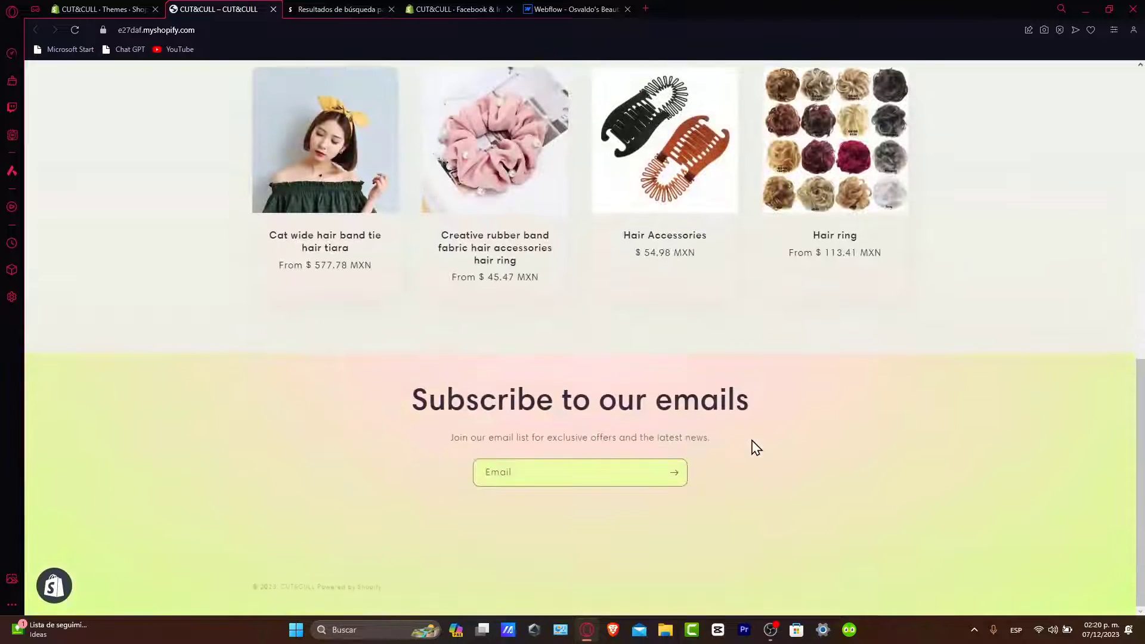
pyautogui.scroll(3)
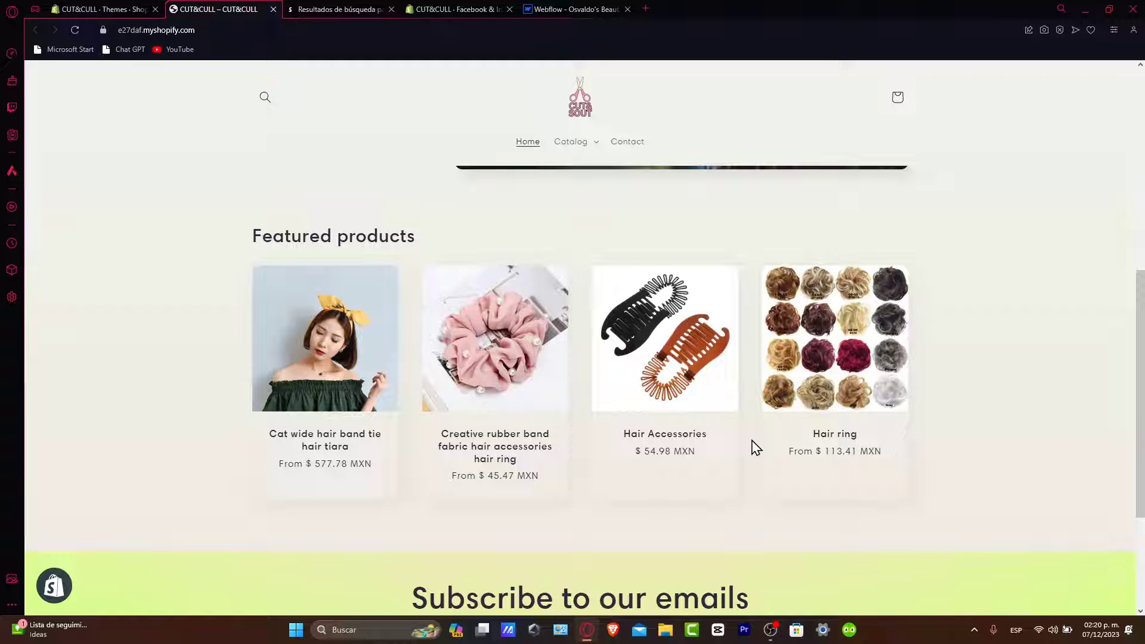
pyautogui.moveTo(761, 436)
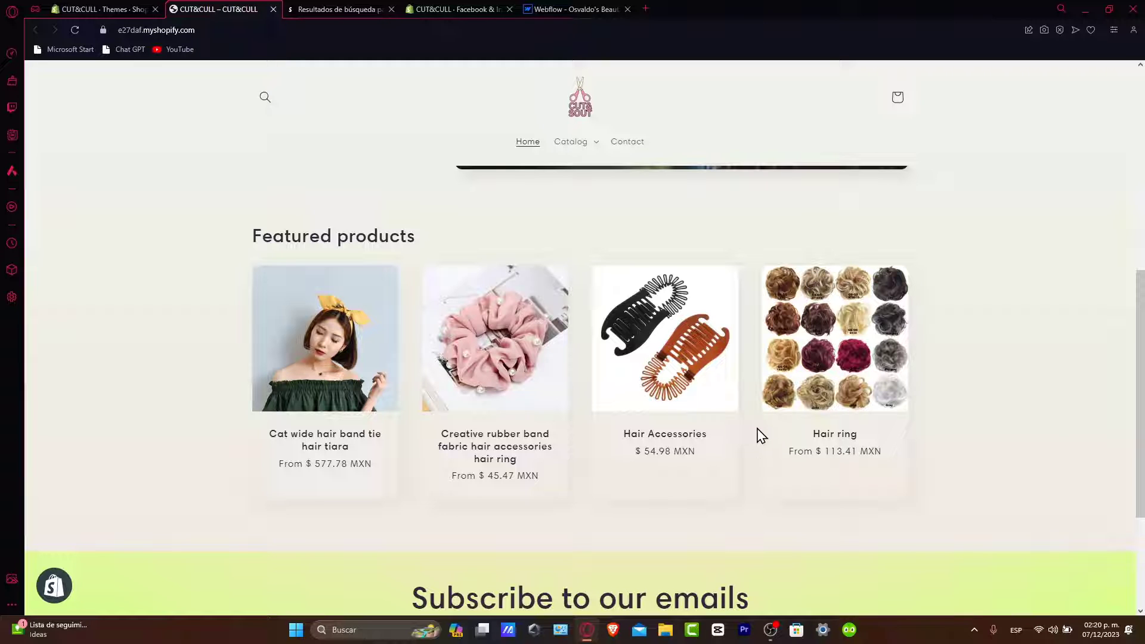
# Select the Browse nav link in the Webflow designer, then start a web search in a new tab
pyautogui.click(576, 9)
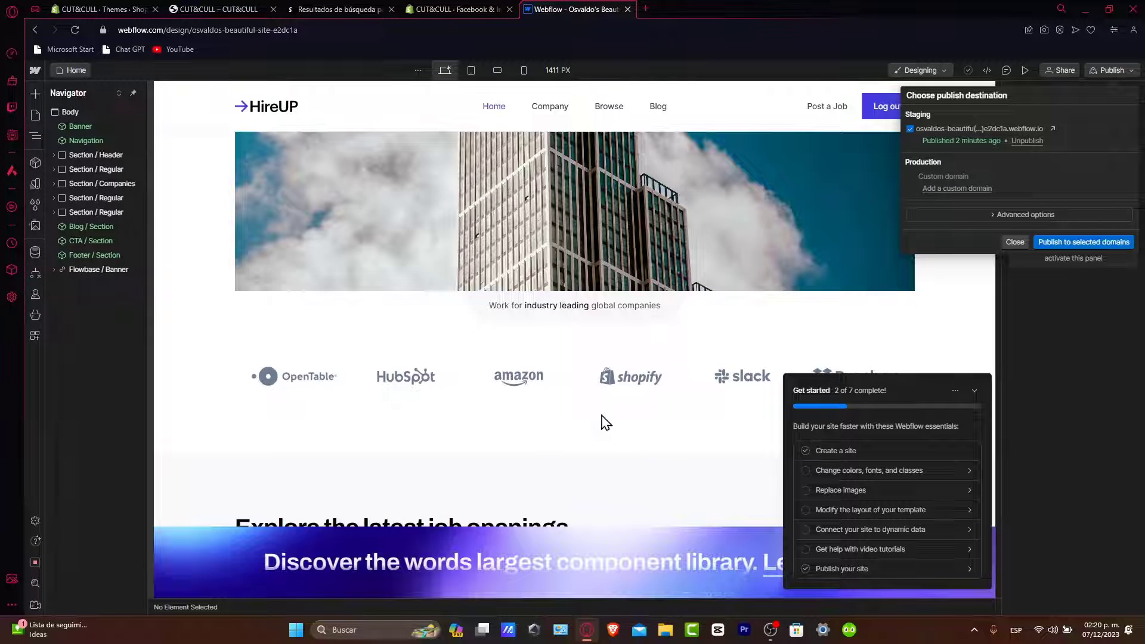
pyautogui.click(95, 9)
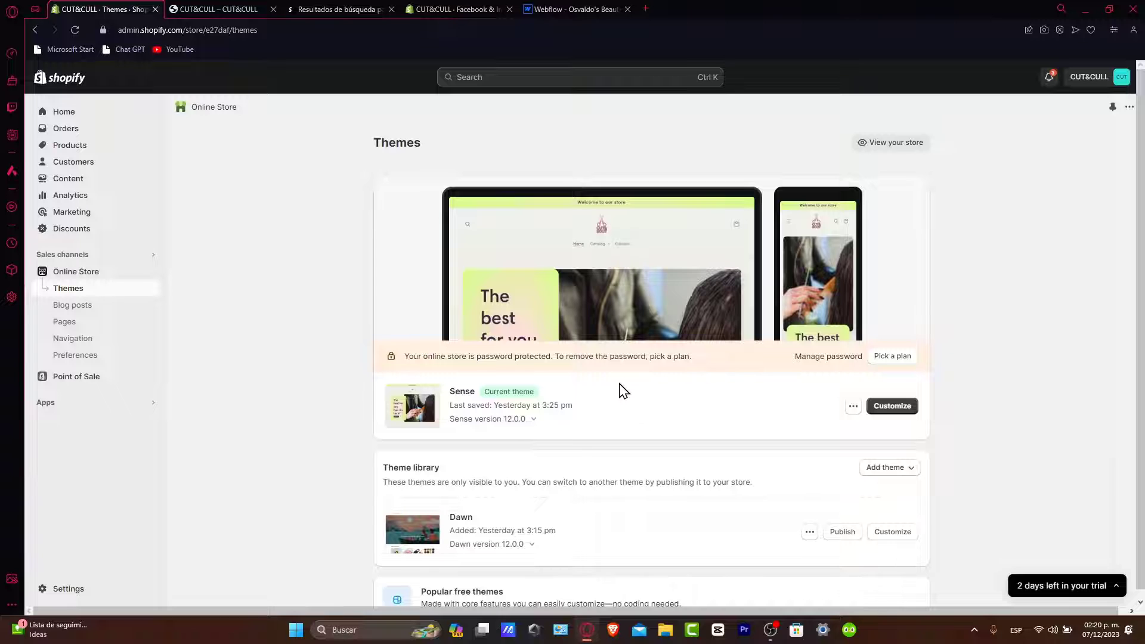
pyautogui.click(575, 9)
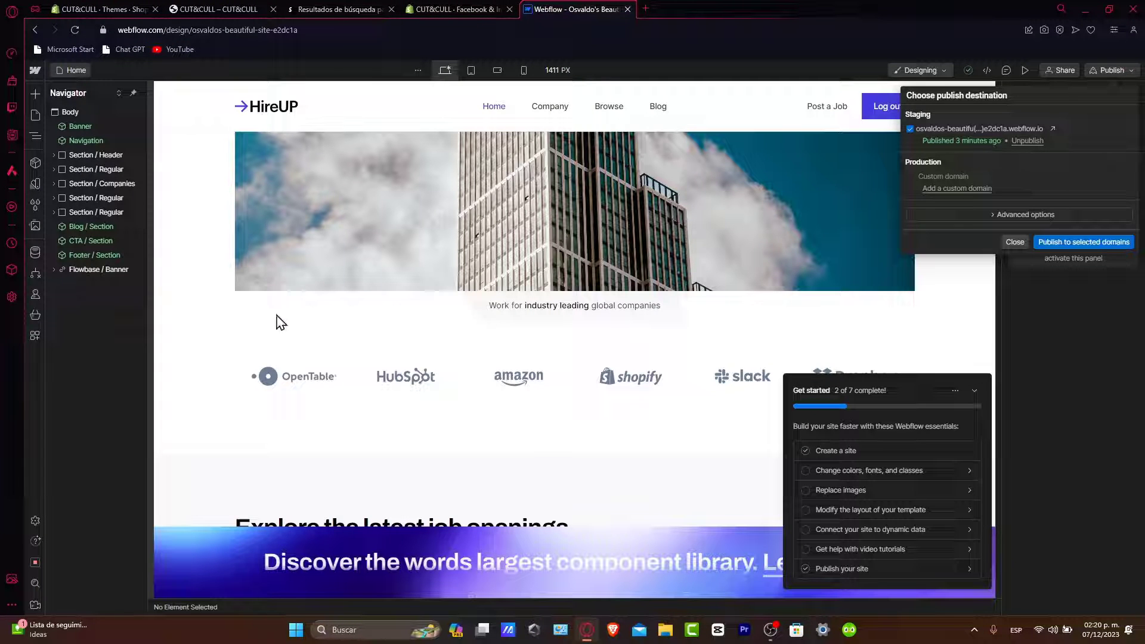
pyautogui.click(570, 107)
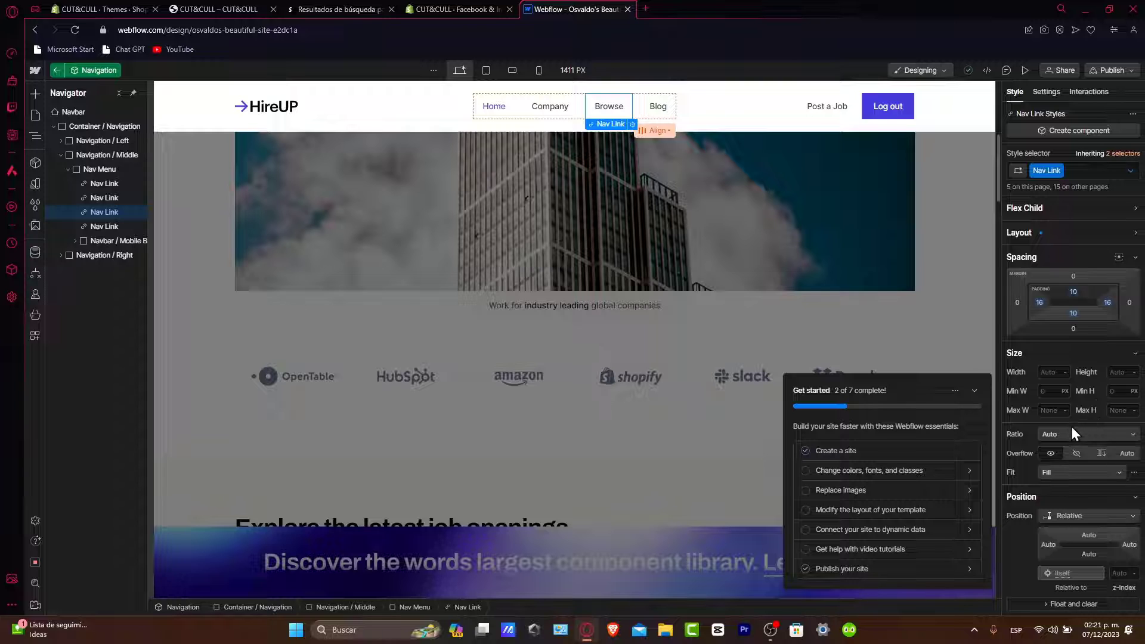
pyautogui.scroll(-3)
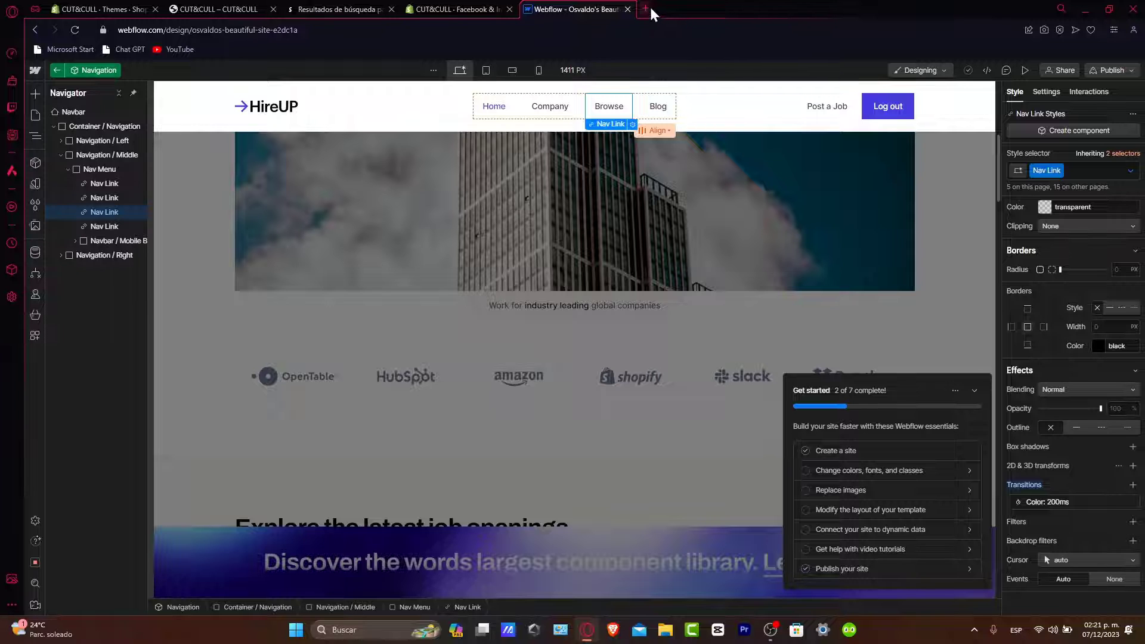
pyautogui.click(644, 8)
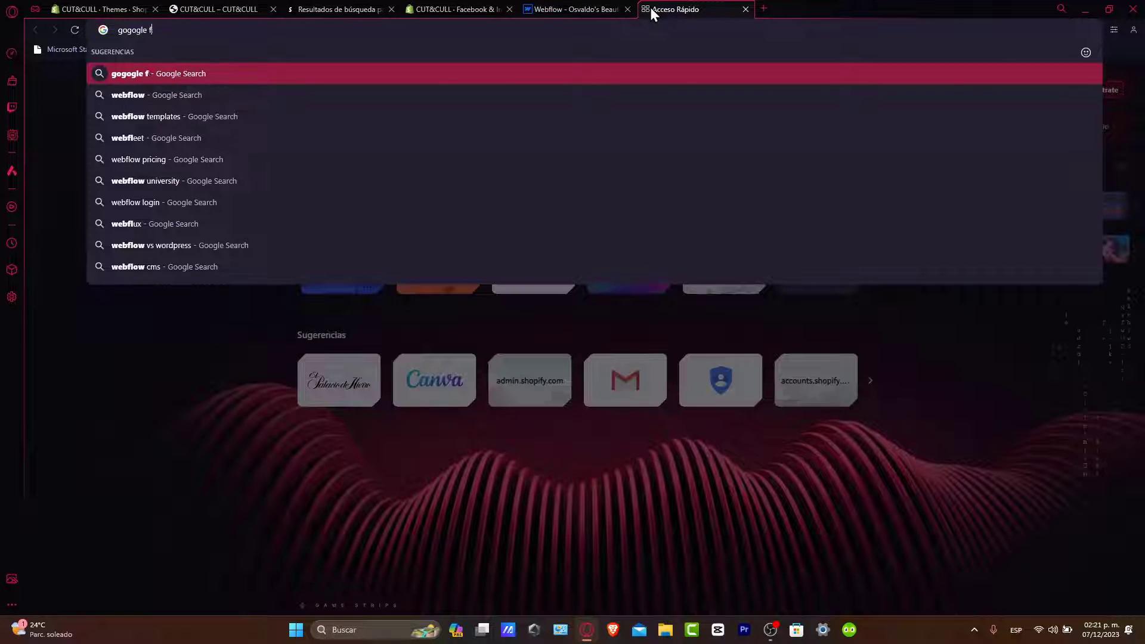
# Search for Google Fonts, browse the trending font catalogue, then bring Shopify admin forward
pyautogui.press('Enter')
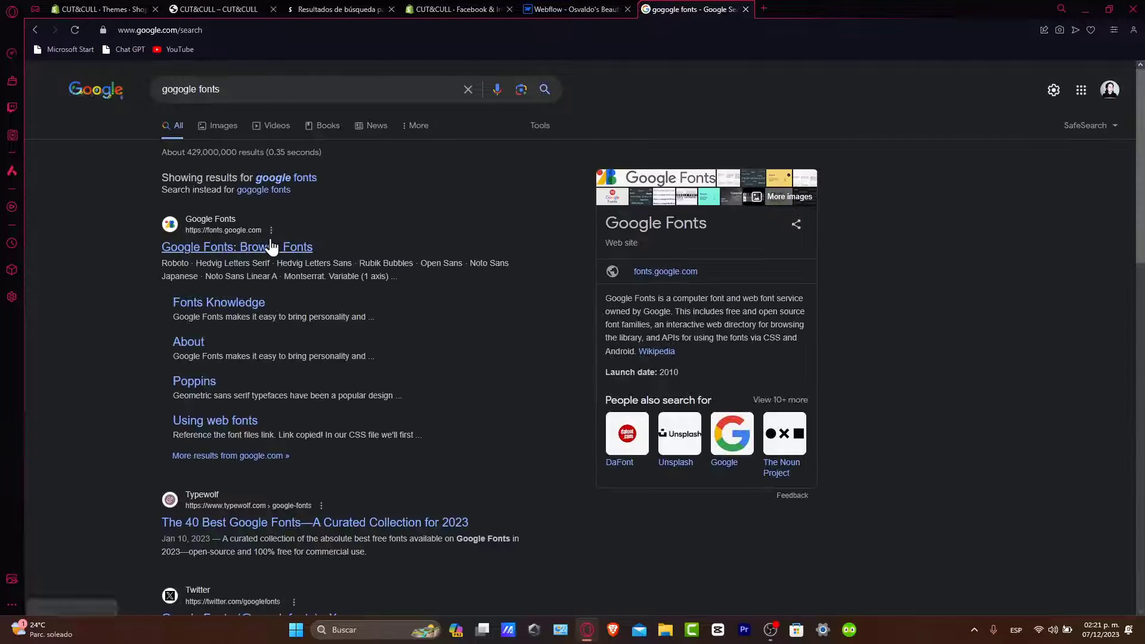
pyautogui.click(237, 247)
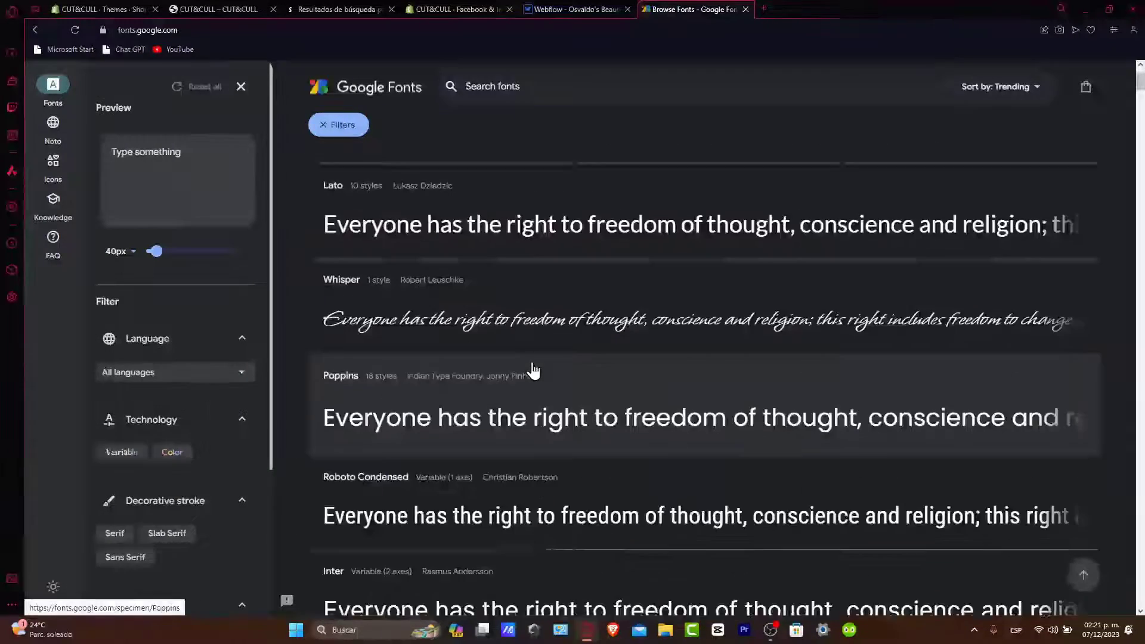
pyautogui.scroll(-3)
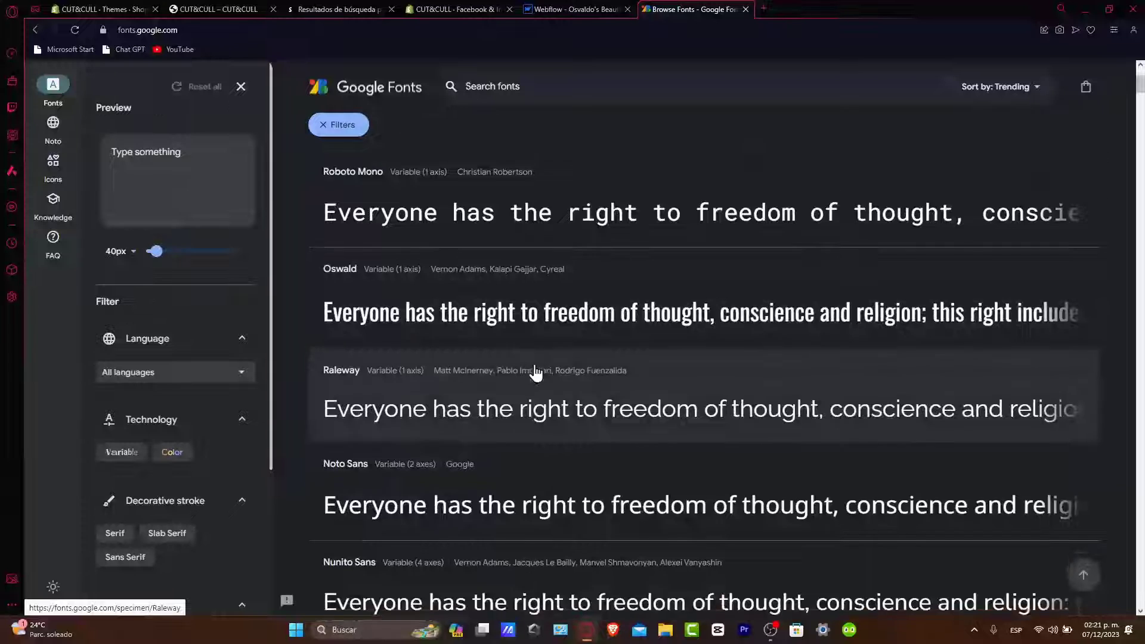
pyautogui.scroll(-3)
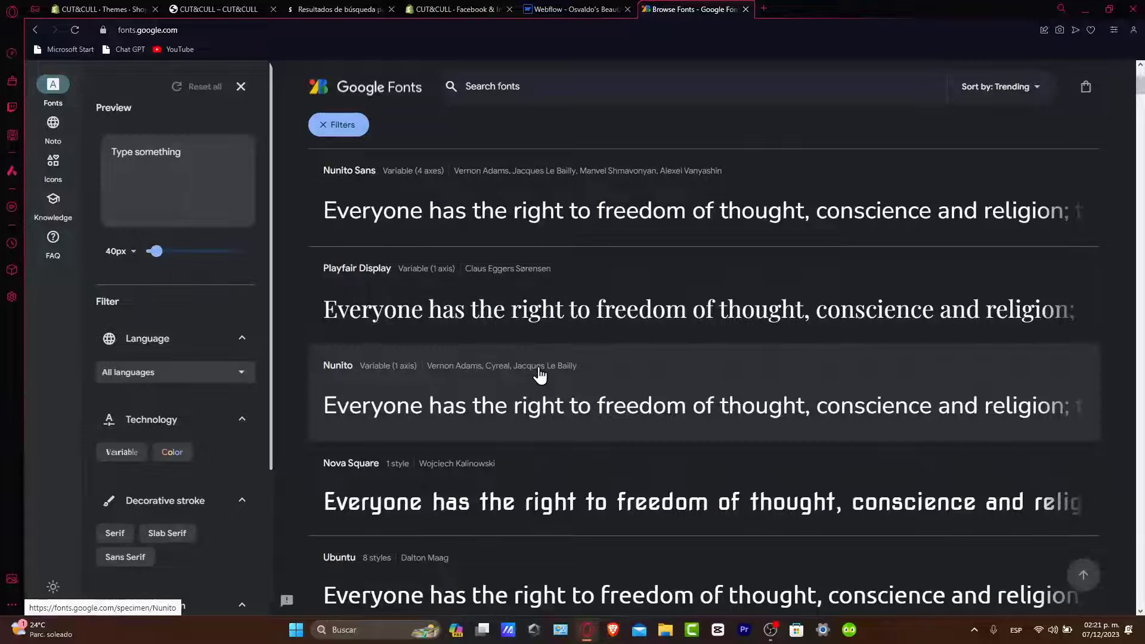
pyautogui.moveTo(348, 413)
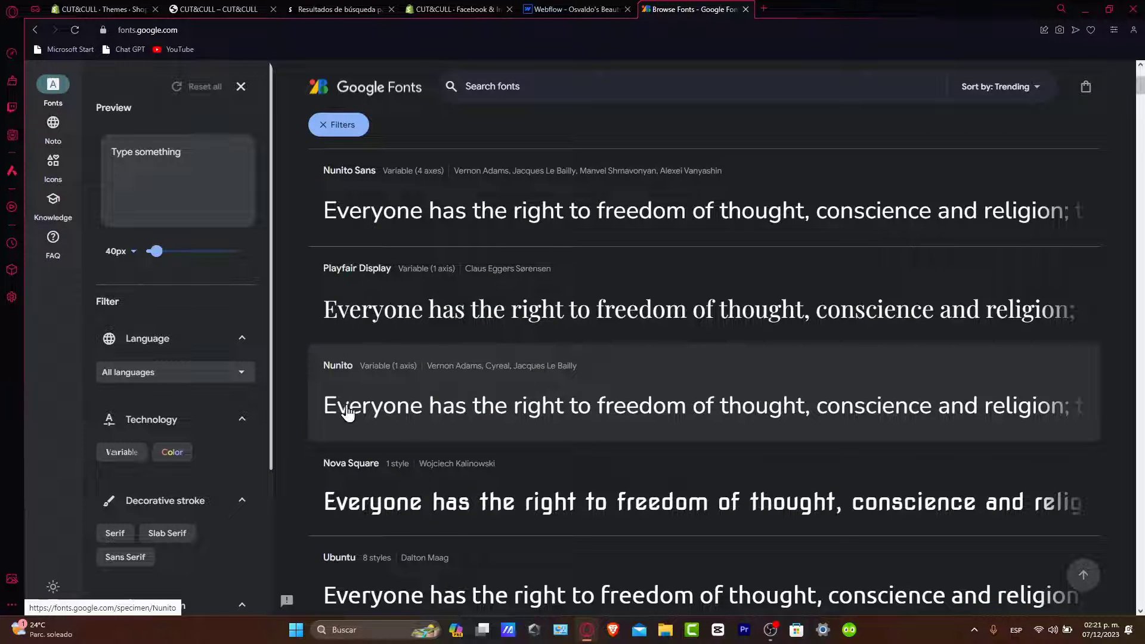
pyautogui.click(575, 9)
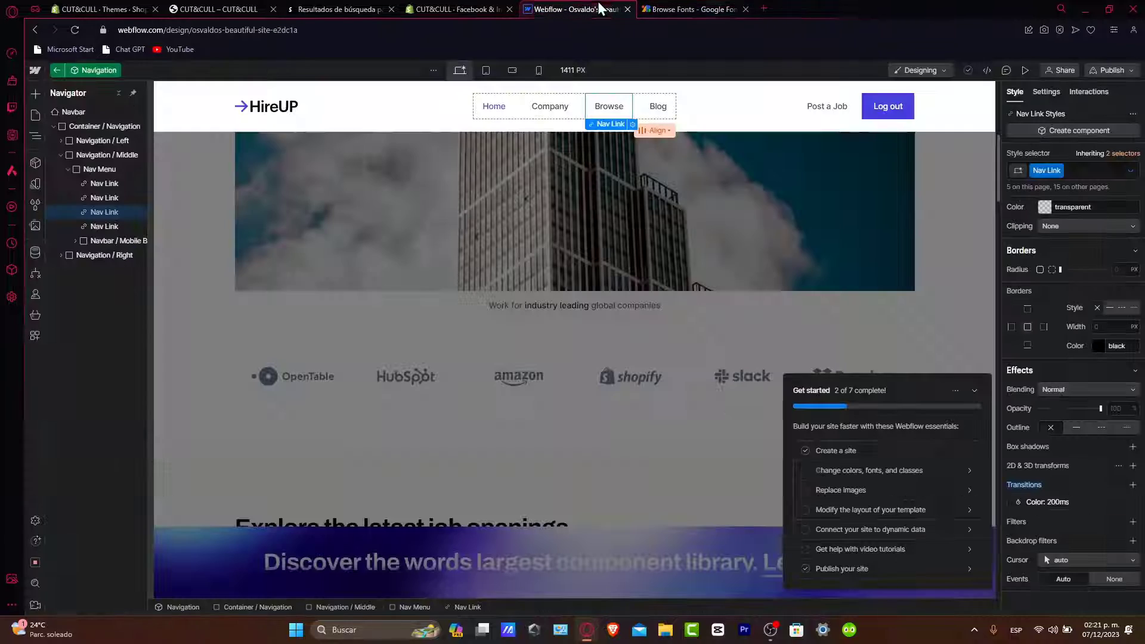
pyautogui.click(690, 9)
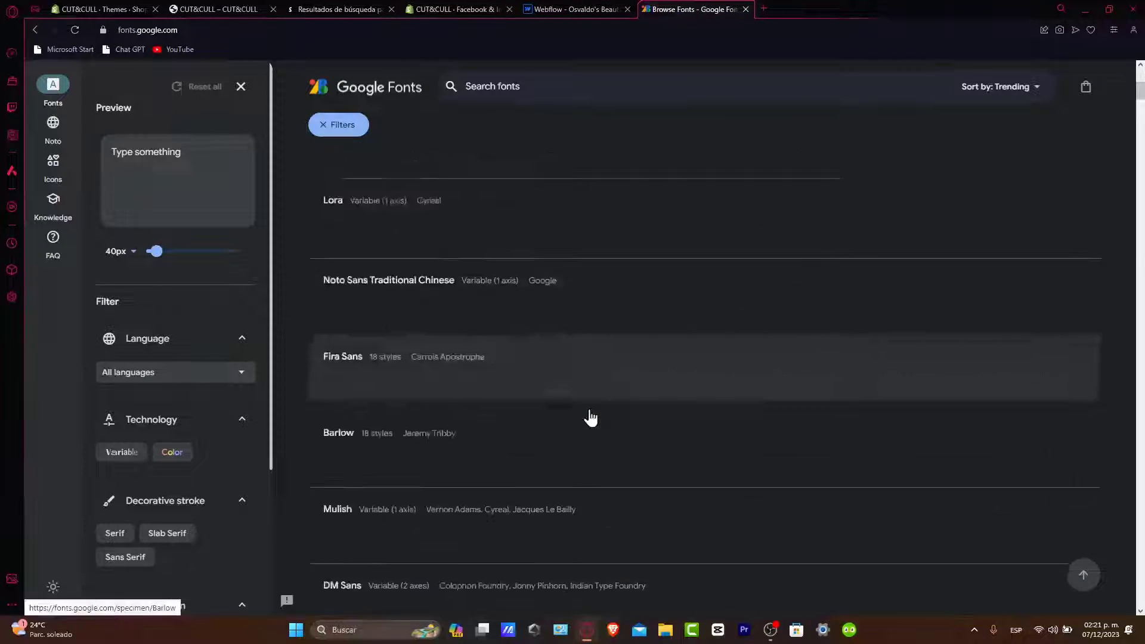
pyautogui.click(98, 9)
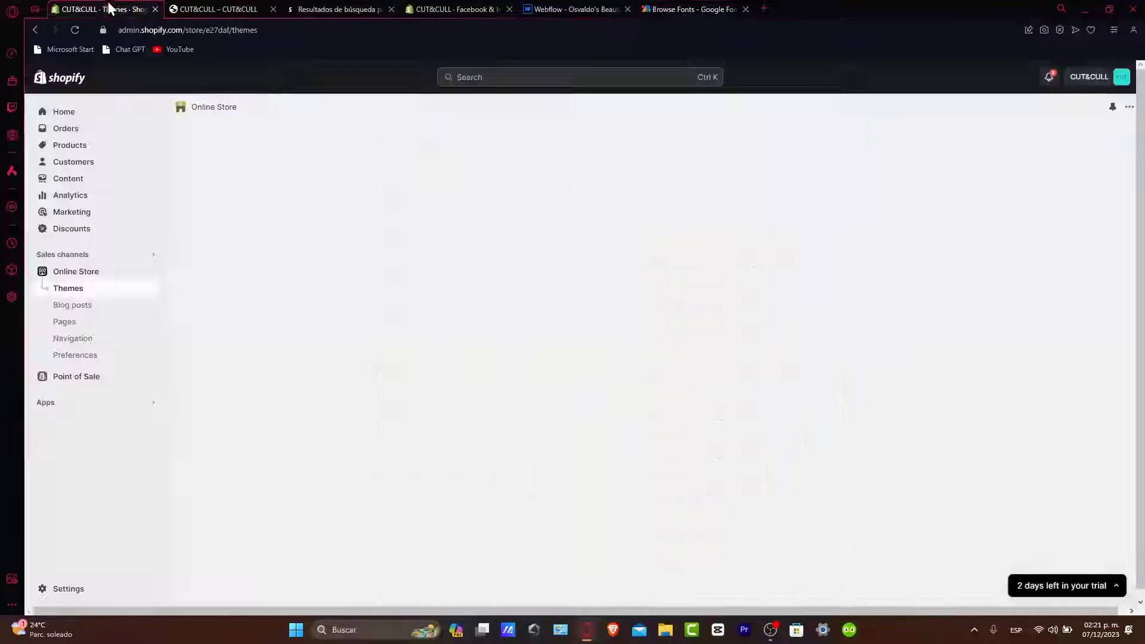
# Revisit the Shopify Themes page and switch to the live storefront tab
pyautogui.click(67, 288)
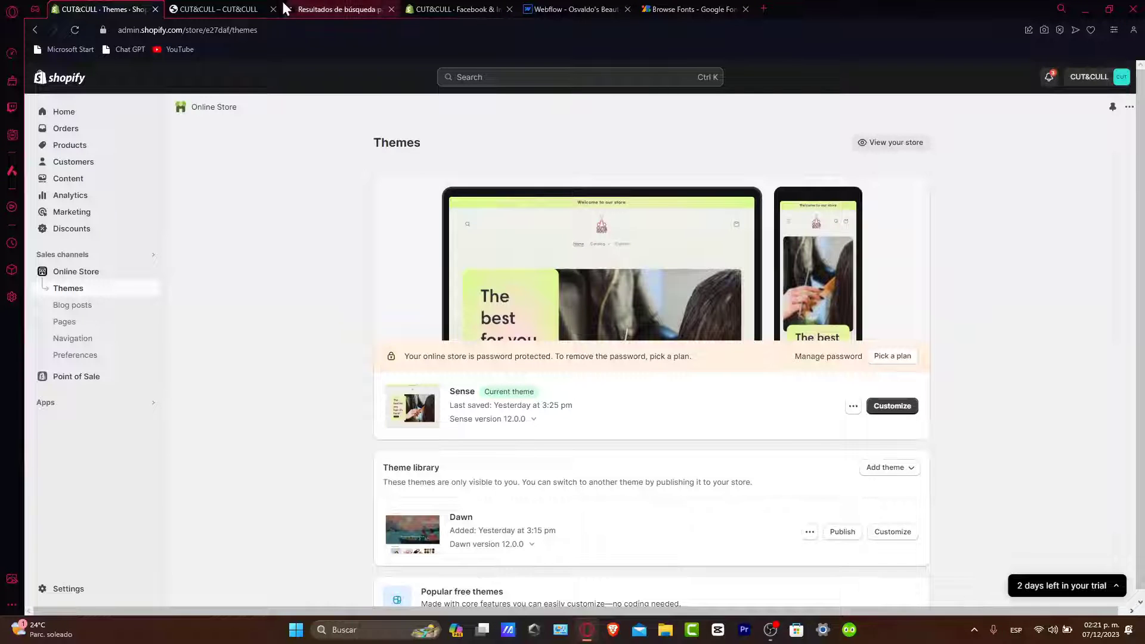
pyautogui.click(216, 9)
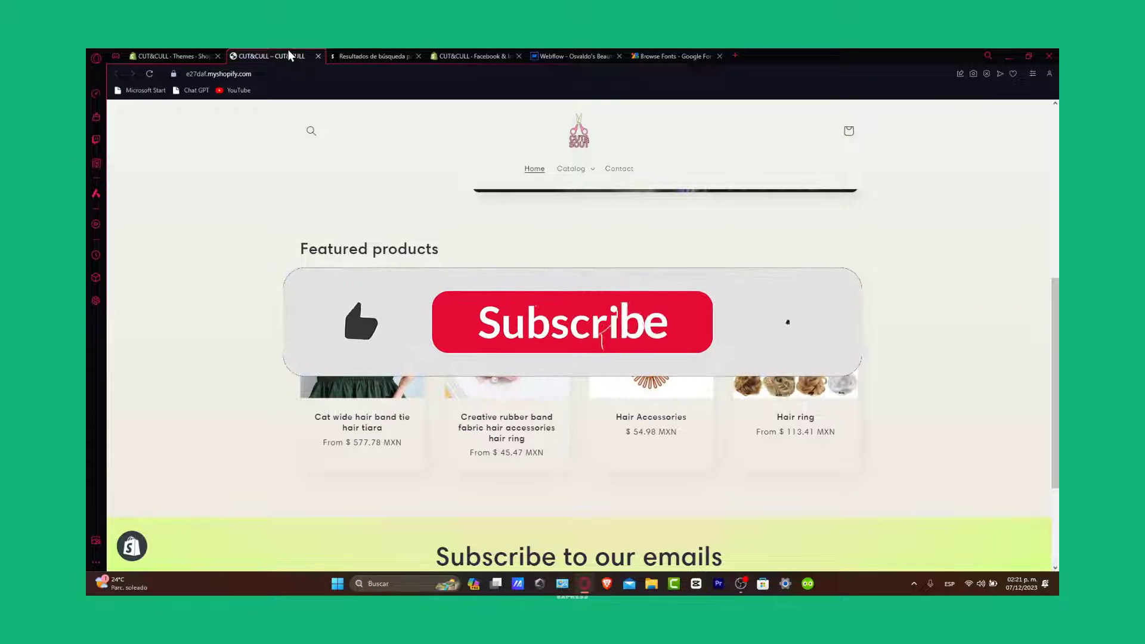
pyautogui.click(572, 323)
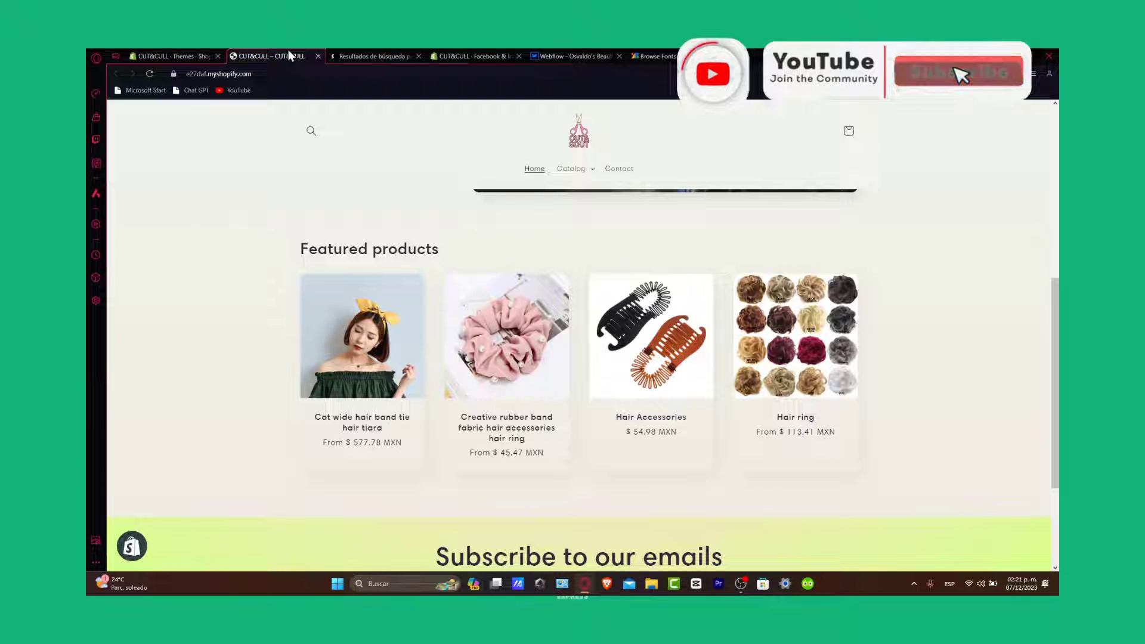
pyautogui.click(958, 71)
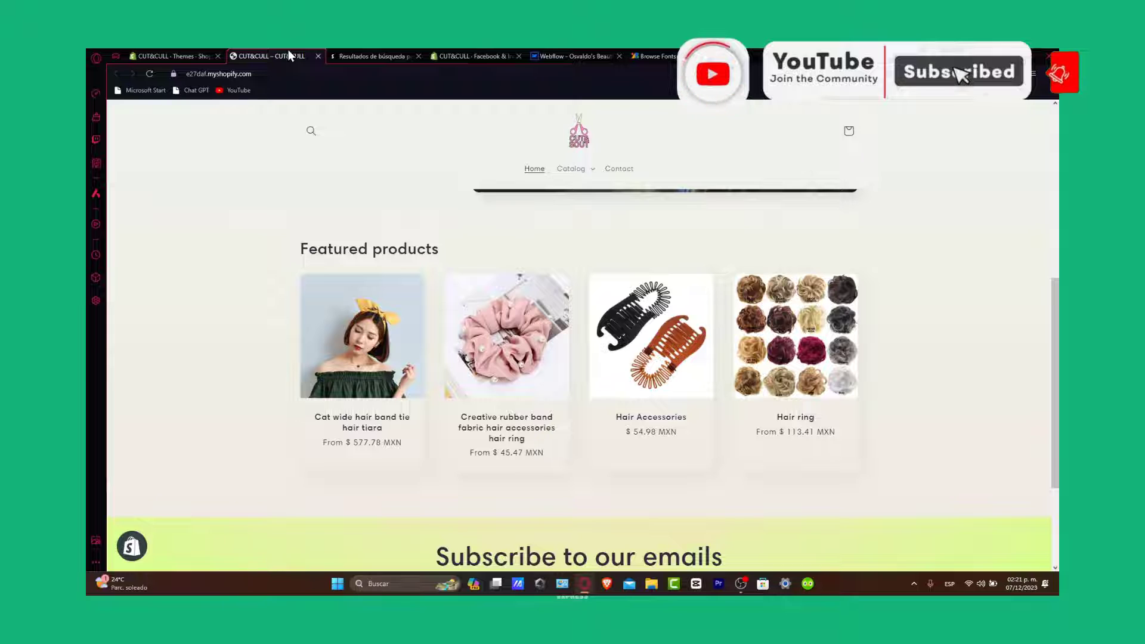